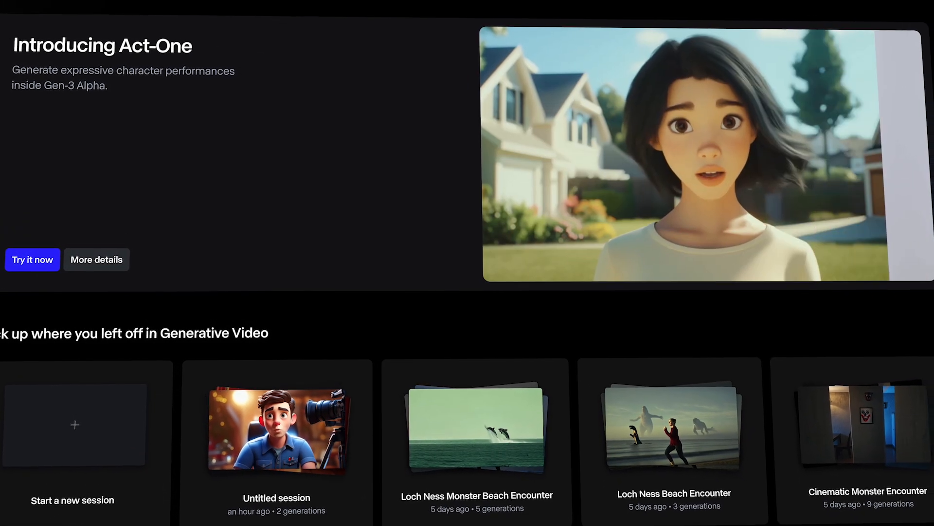
Start an Act-One session from the dashboard and play the loaded driving video of the man.
{"action": "left_click", "coordinate": [32, 259]}
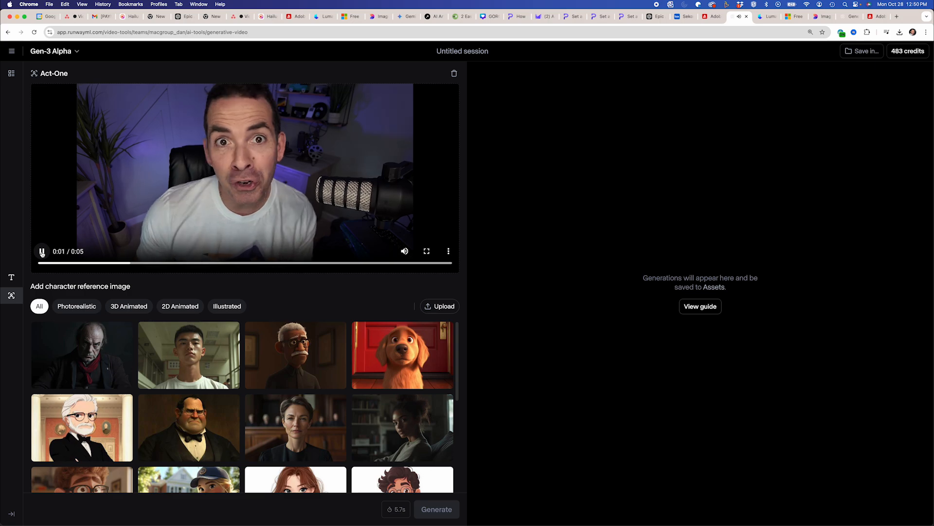
{"action": "left_click", "coordinate": [440, 306]}
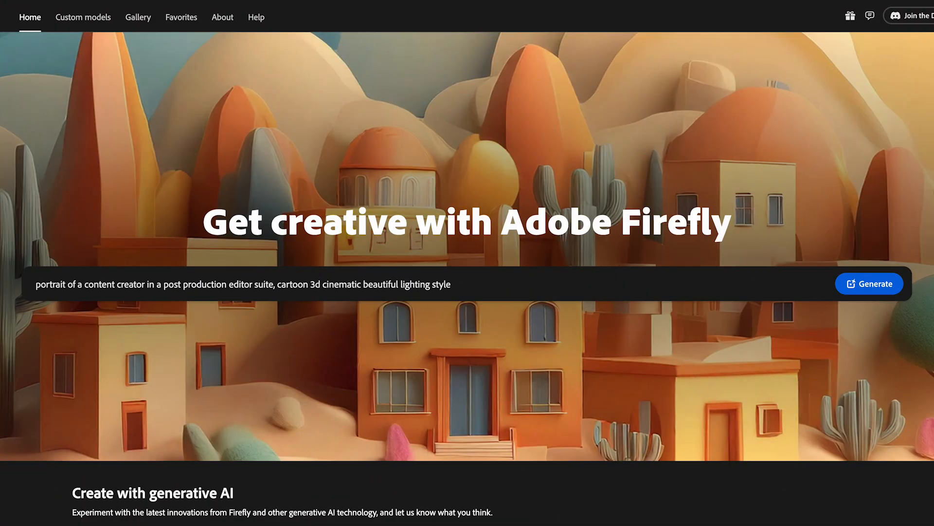
{"action": "mouse_move", "coordinate": [739, 293]}
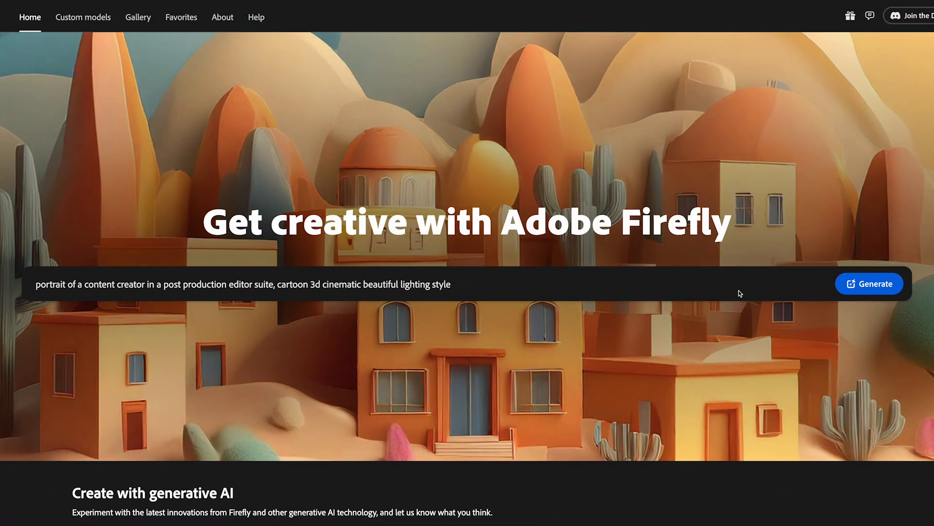
Generate from the portrait prompt with Widescreen 16:9 aspect ratio and automatic content type kept on.
{"action": "left_click", "coordinate": [869, 283]}
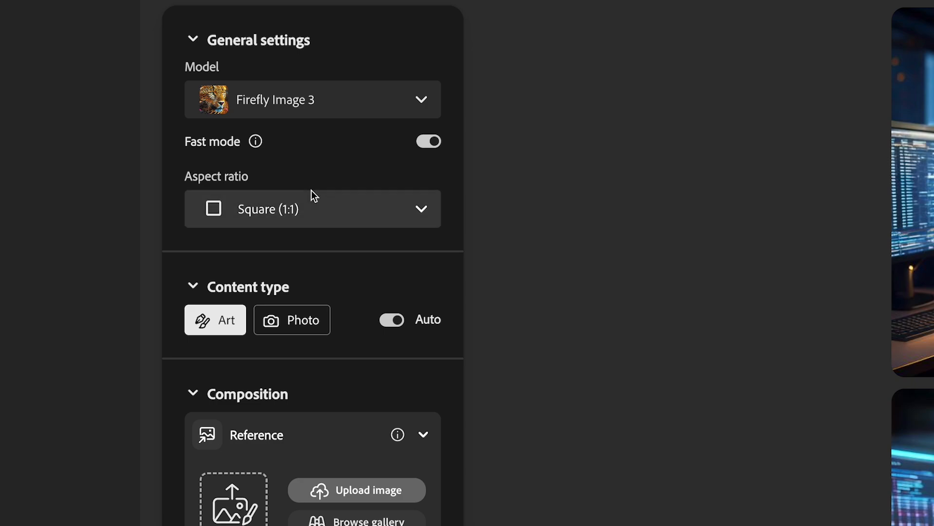
{"action": "left_click", "coordinate": [312, 209]}
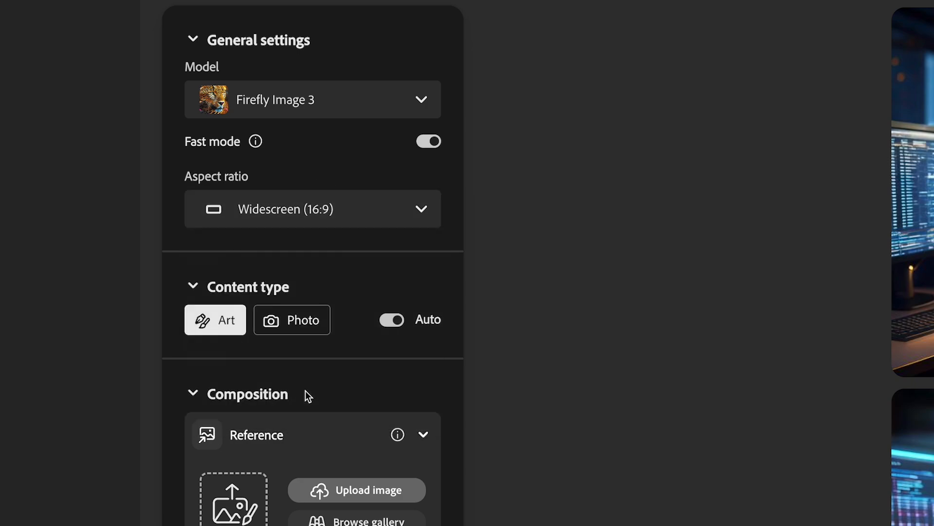
{"action": "left_click", "coordinate": [391, 320]}
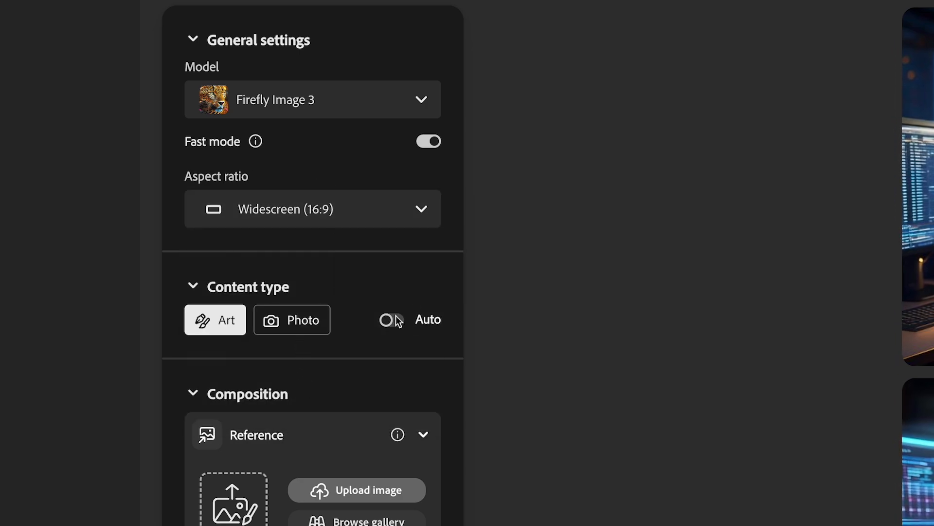
{"action": "left_click", "coordinate": [392, 319]}
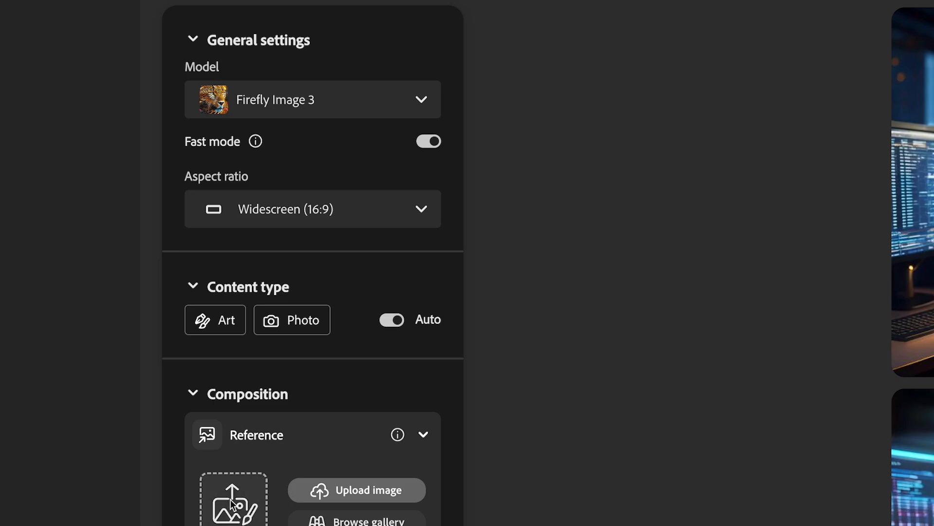
Upload the webcam frame of the man as composition reference and set its strength to minimum.
{"action": "left_click", "coordinate": [355, 490]}
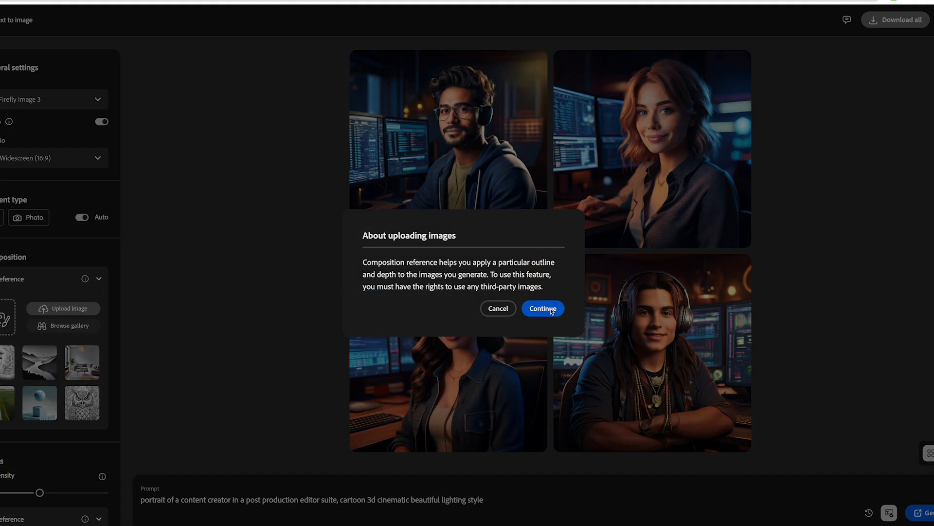
{"action": "left_click", "coordinate": [541, 308]}
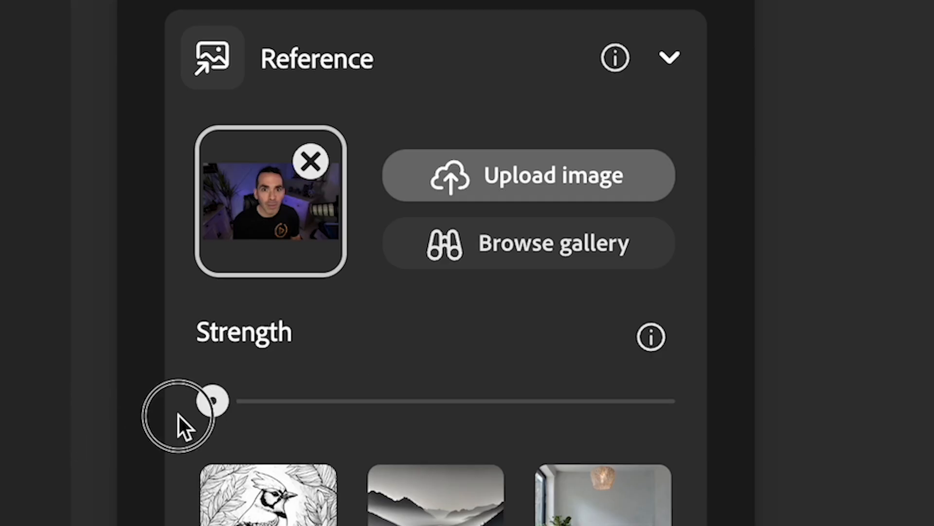
{"action": "scroll", "scroll_direction": "down", "scroll_amount": 3}
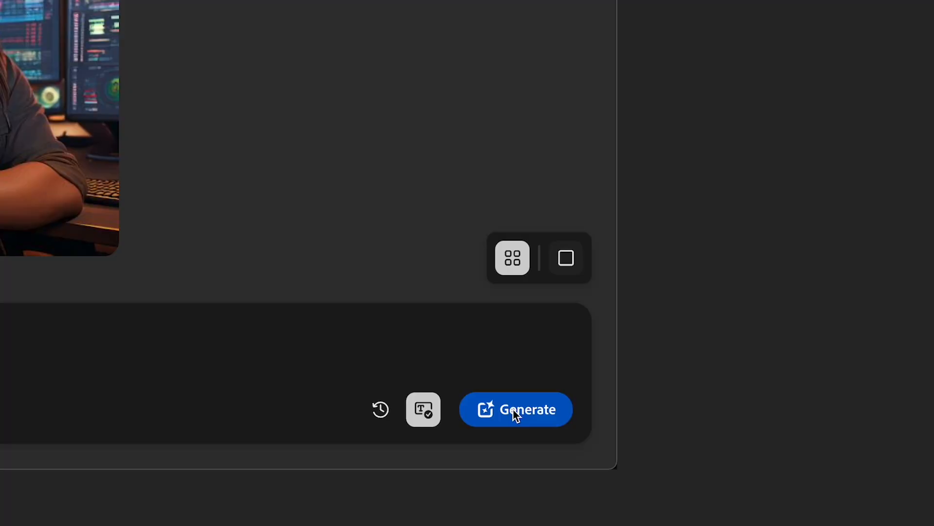
Generate four 3D cartoon portraits and open edit options on the bottom-right result.
{"action": "left_click", "coordinate": [516, 409]}
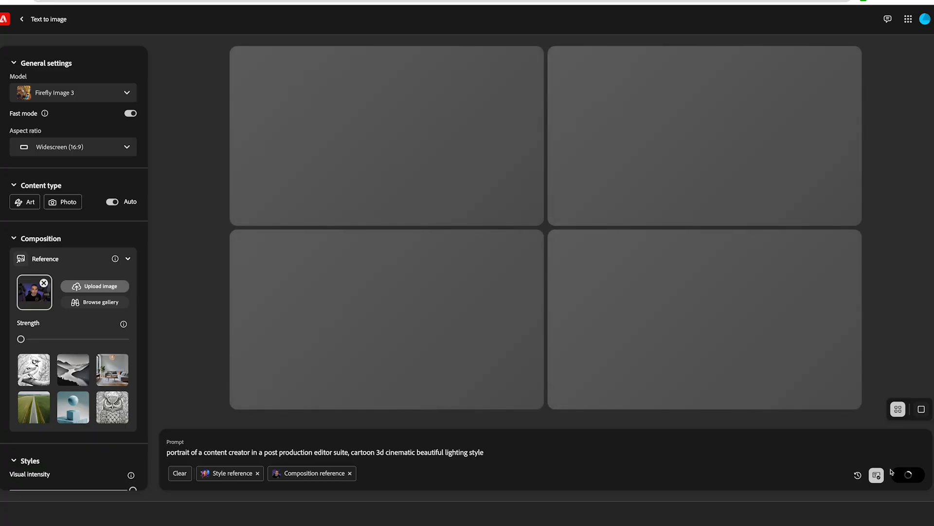
{"action": "left_click", "coordinate": [907, 475]}
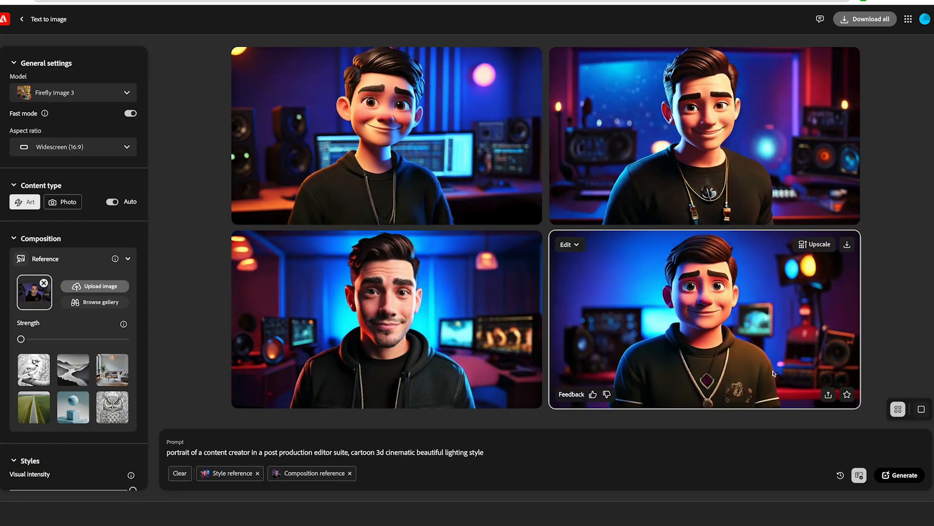
{"action": "left_click", "coordinate": [566, 244]}
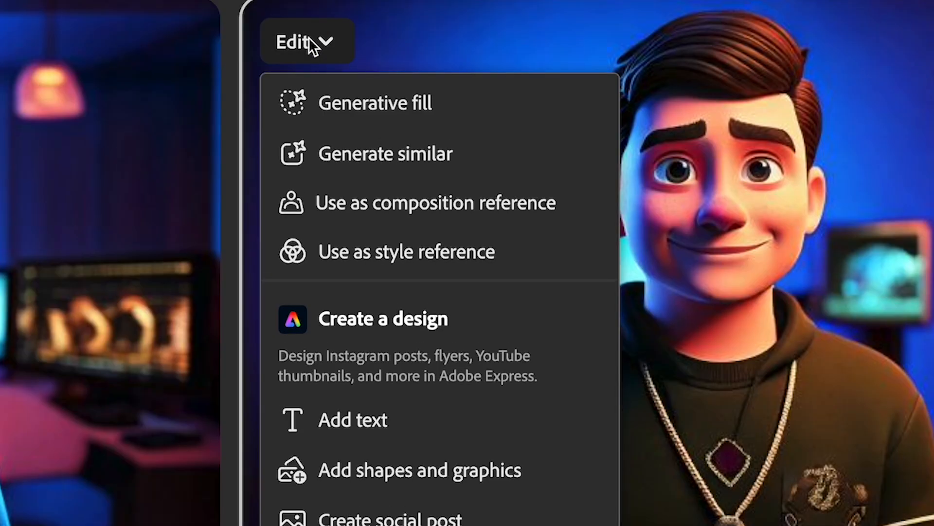
{"action": "left_click", "coordinate": [565, 249]}
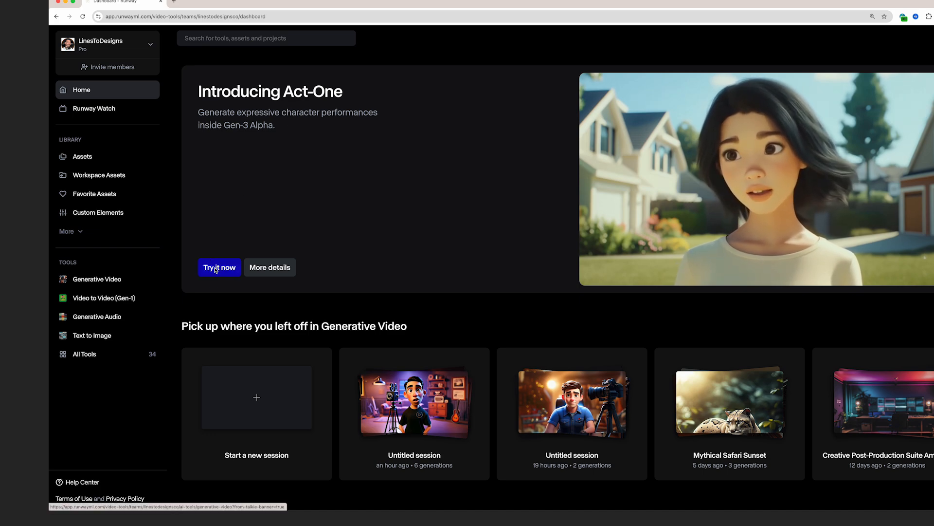
Start a new Act-One session and browse the character reference image gallery.
{"action": "left_click", "coordinate": [218, 267]}
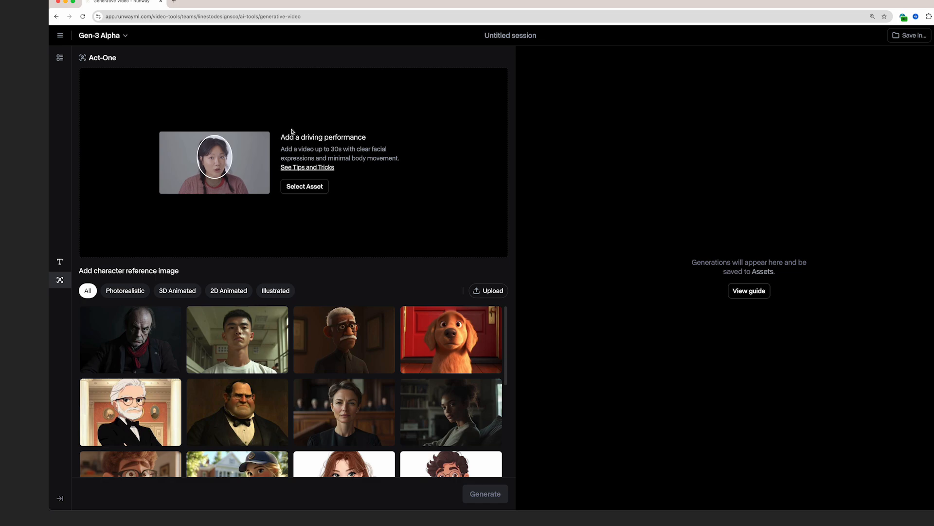
{"action": "scroll", "scroll_direction": "down", "scroll_amount": 3}
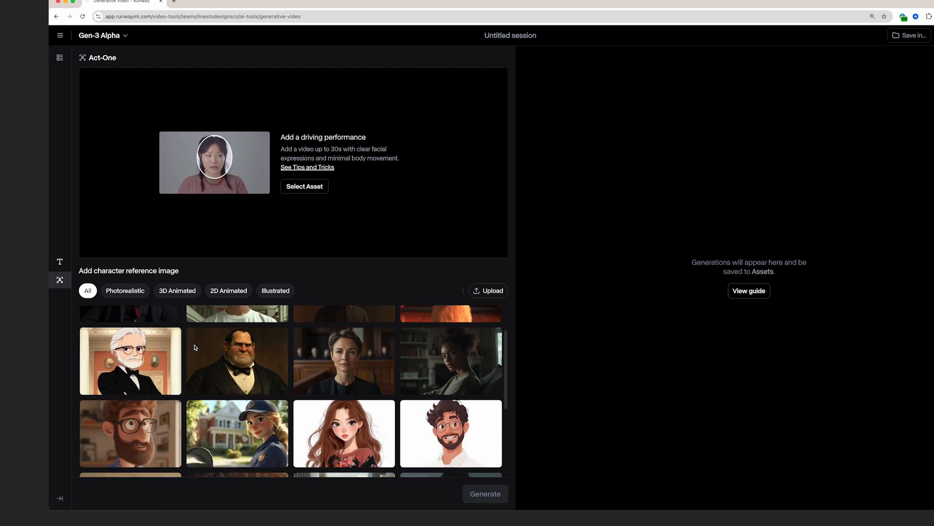
{"action": "scroll", "scroll_direction": "down", "scroll_amount": 3}
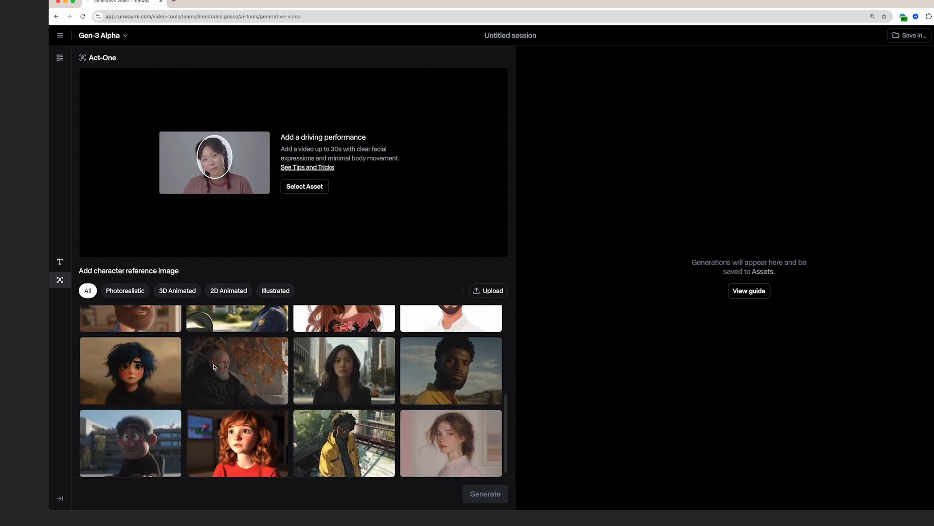
{"action": "scroll", "scroll_direction": "up", "scroll_amount": 3}
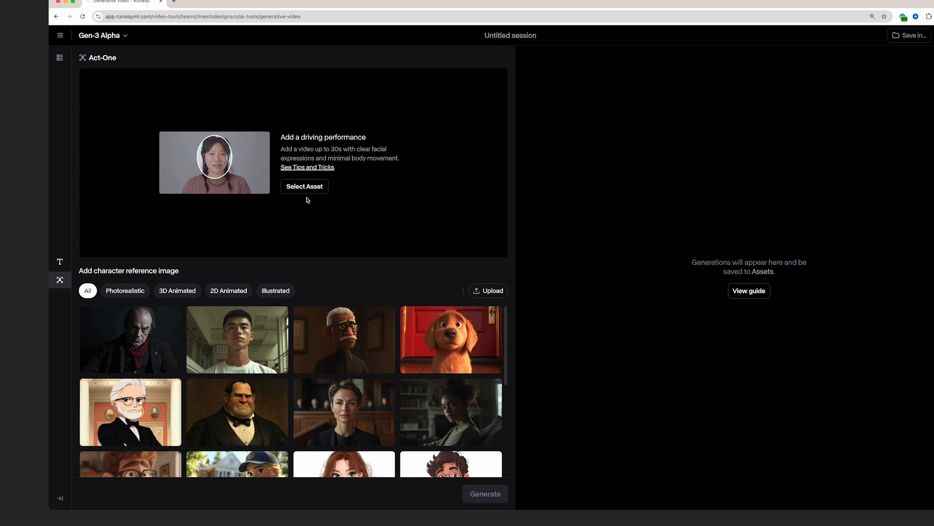
Upload the man's 7-second webcam clip from the computer as the driving performance.
{"action": "left_click", "coordinate": [304, 186]}
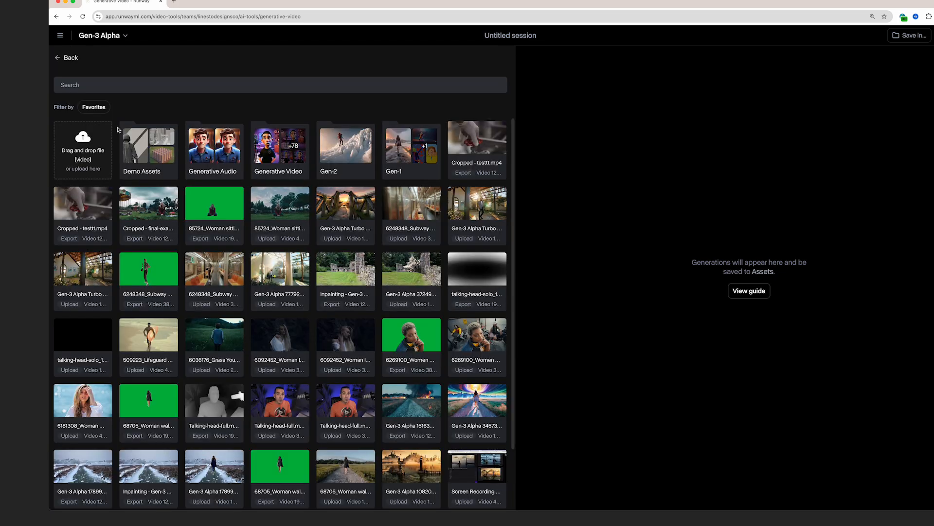
{"action": "left_click", "coordinate": [83, 149]}
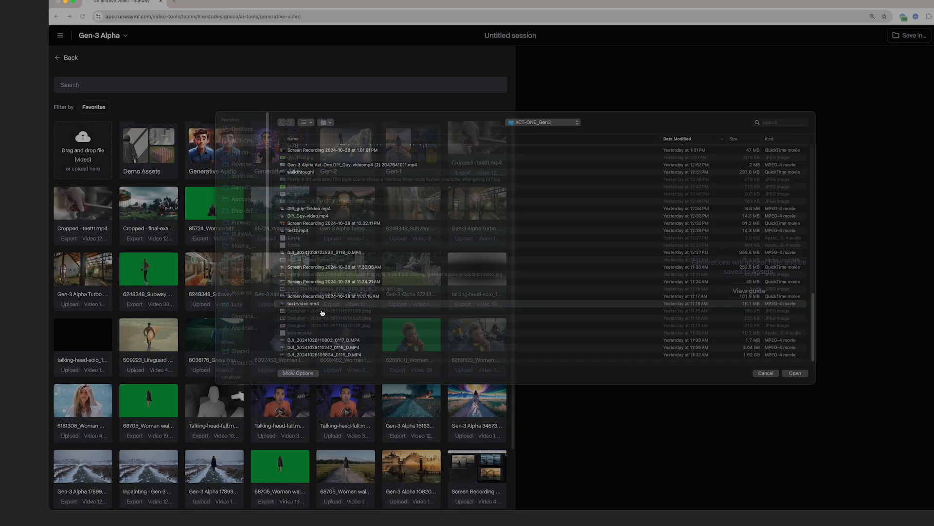
{"action": "left_click", "coordinate": [795, 374]}
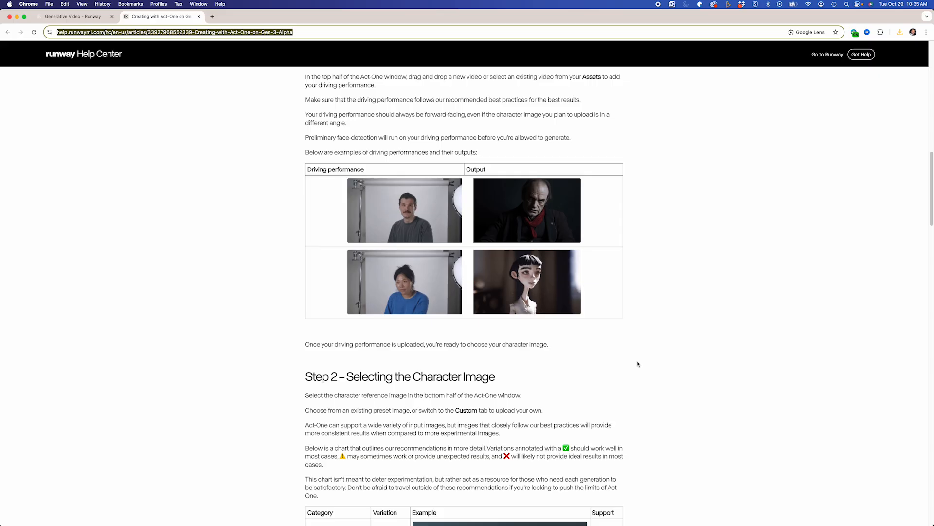
{"action": "scroll", "scroll_direction": "down", "scroll_amount": 3}
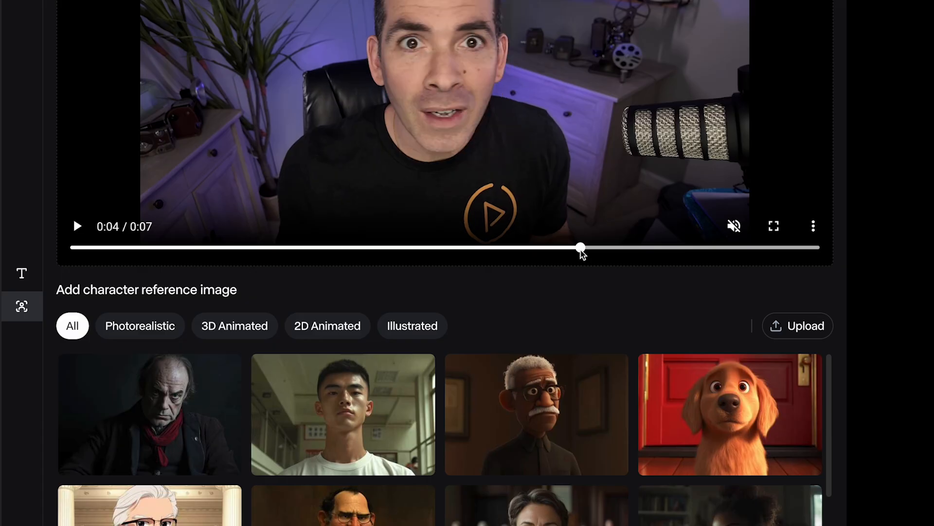
{"action": "mouse_move", "coordinate": [720, 350]}
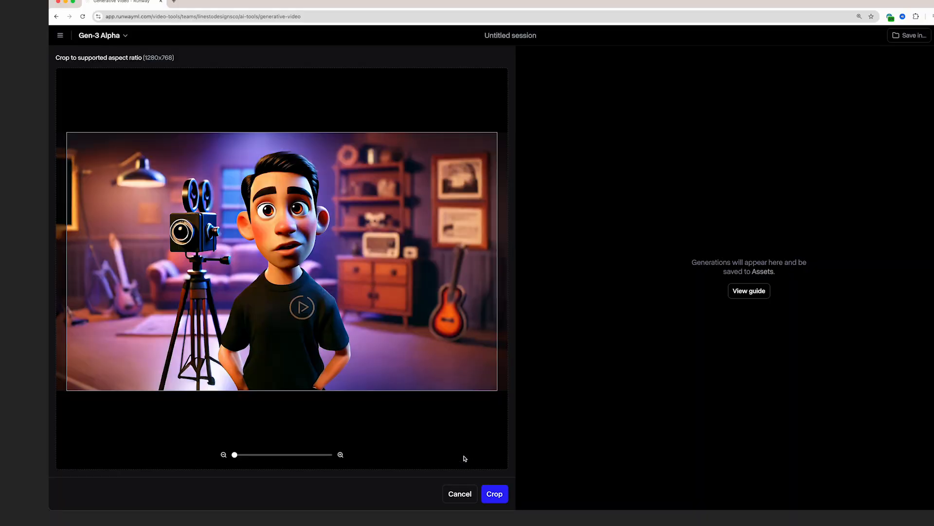
{"action": "mouse_move", "coordinate": [268, 261]}
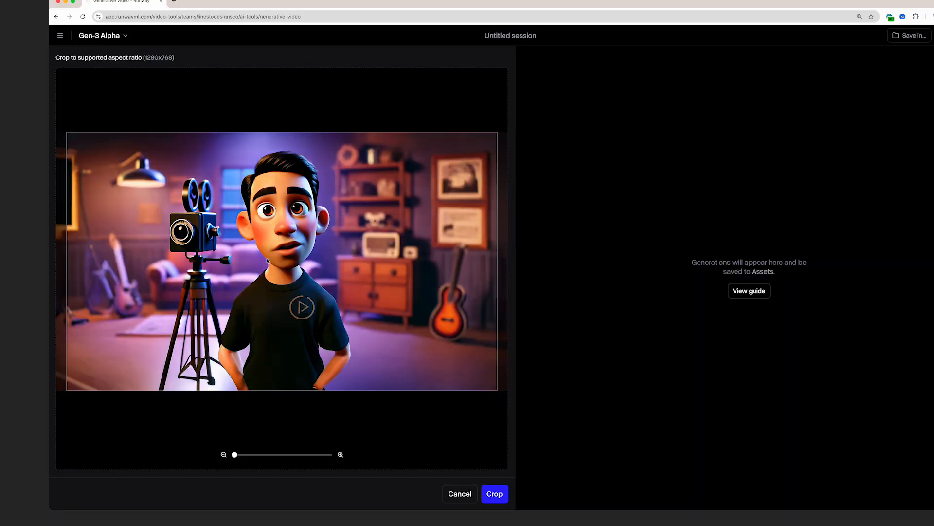
Load the Firefly cartoon content-creator image as the character reference for cropping to 1280x768.
{"action": "scroll", "scroll_direction": "down", "scroll_amount": 3}
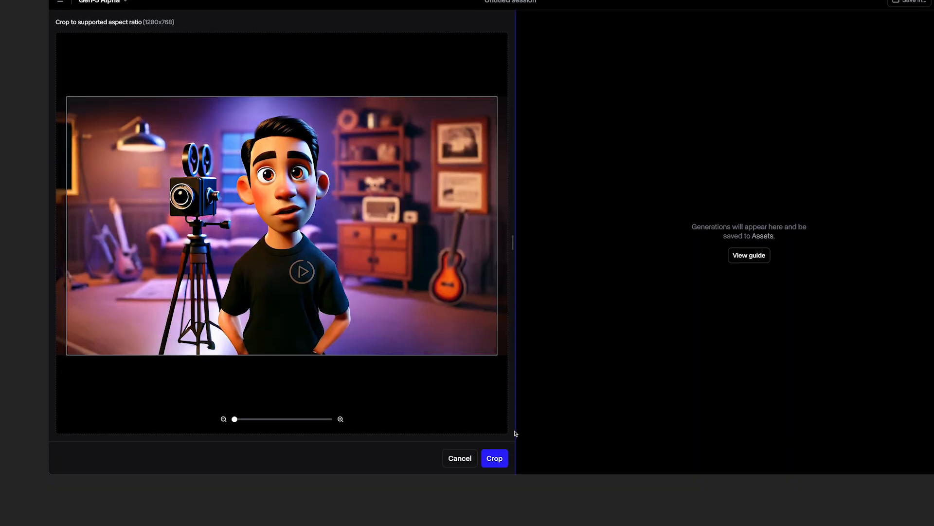
Crop the blue furry monster image as character, which is rejected for no detected face.
{"action": "left_click", "coordinate": [494, 458]}
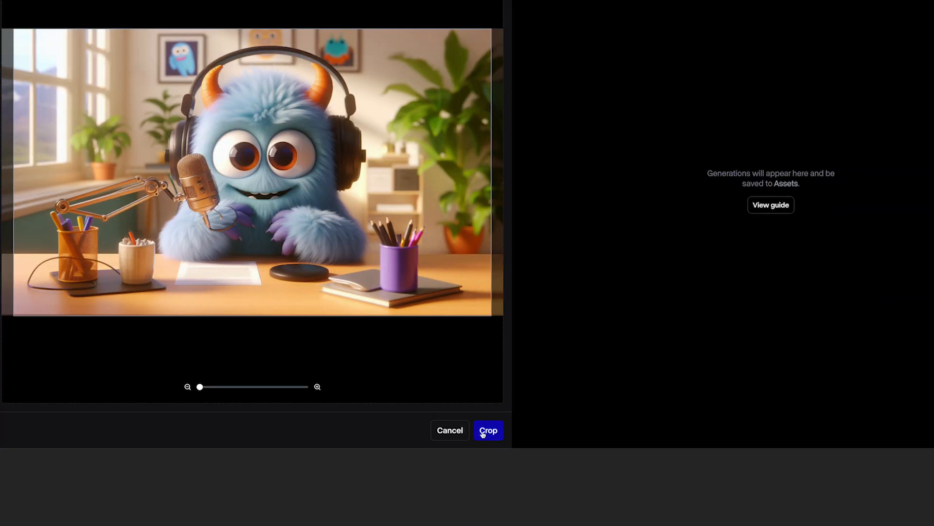
{"action": "left_click", "coordinate": [489, 430]}
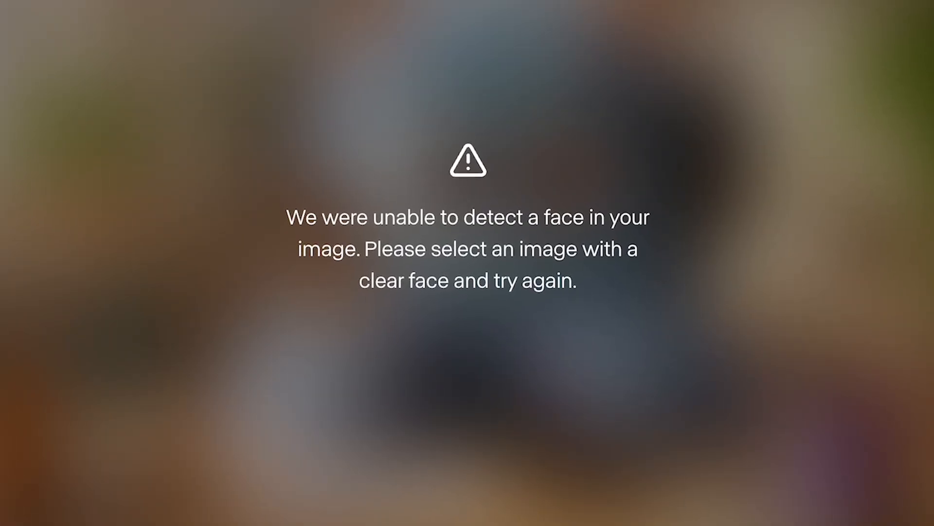